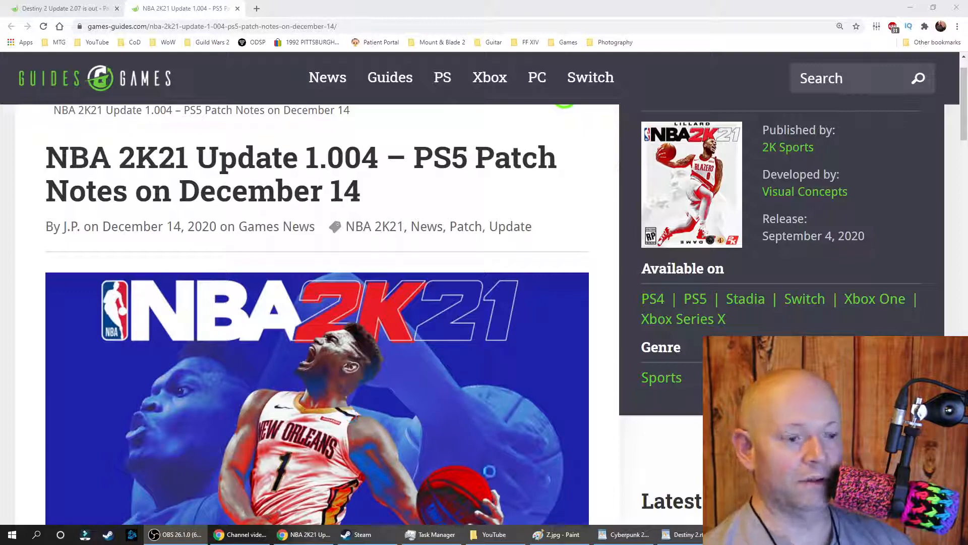
{"action": "scroll", "scroll_direction": "down", "scroll_amount": 3}
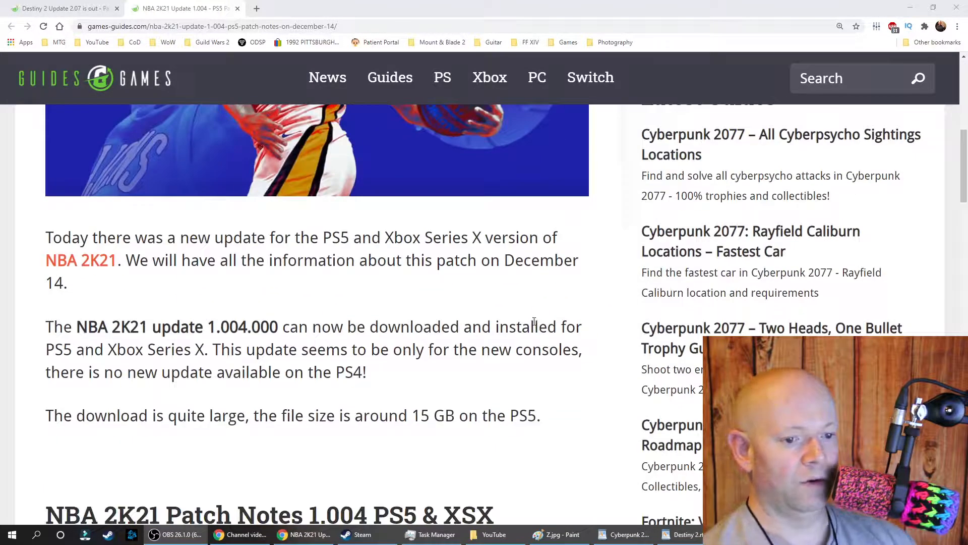
{"action": "scroll", "scroll_direction": "down", "scroll_amount": 3}
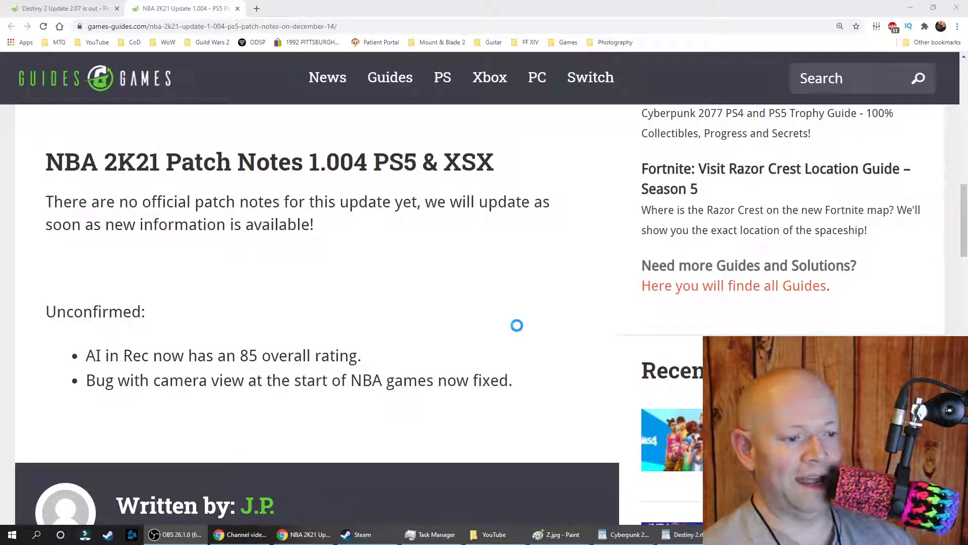
{"action": "scroll", "scroll_direction": "up", "scroll_amount": 3}
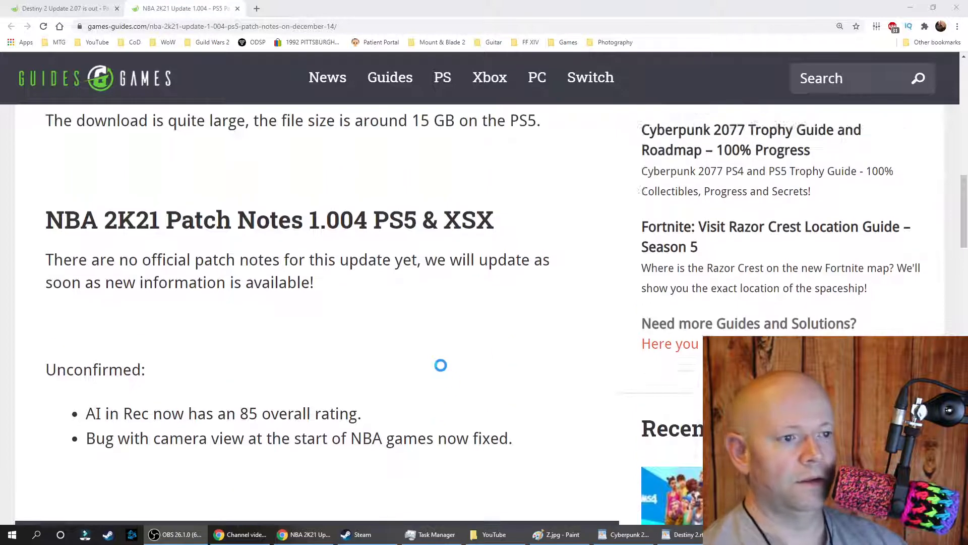
{"action": "scroll", "scroll_direction": "up", "scroll_amount": 3}
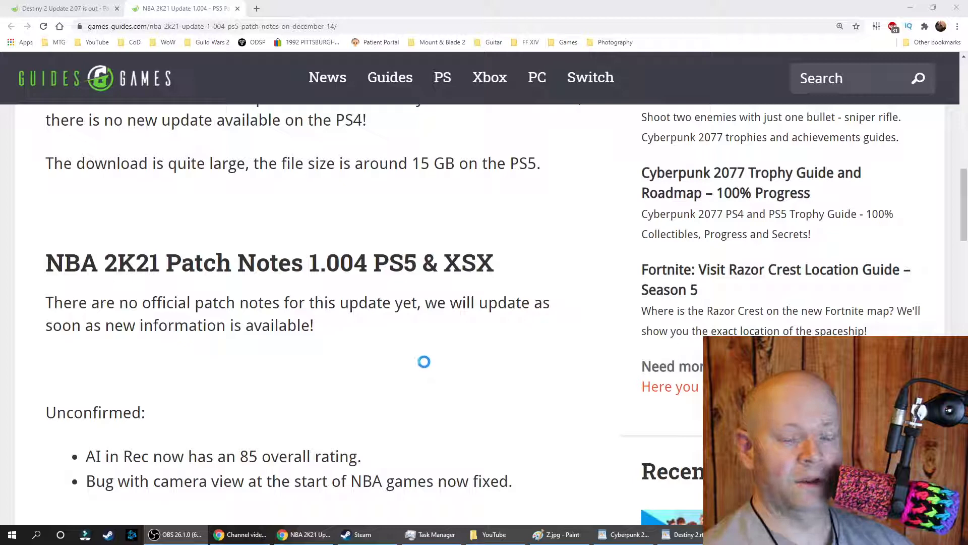
{"action": "scroll", "scroll_direction": "down", "scroll_amount": 3}
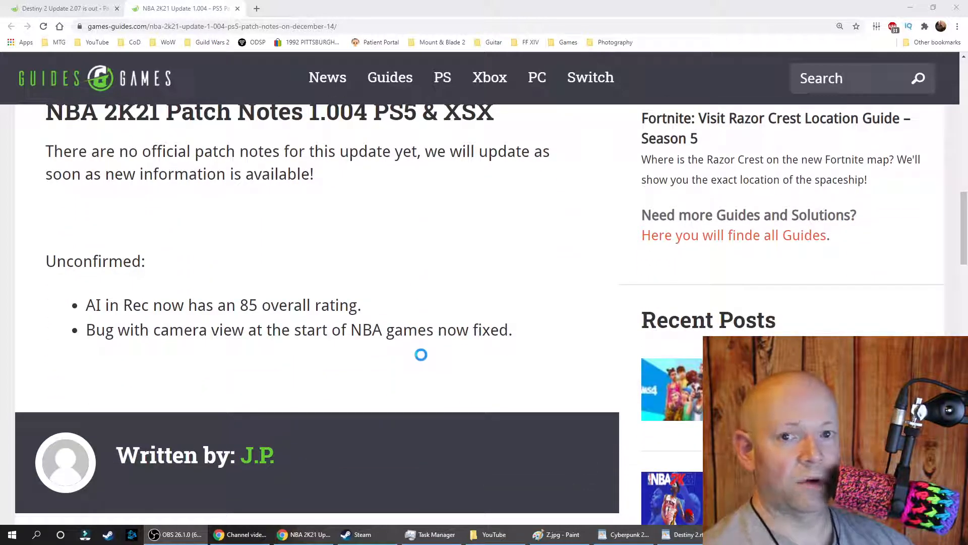
{"action": "scroll", "scroll_direction": "up", "scroll_amount": 3}
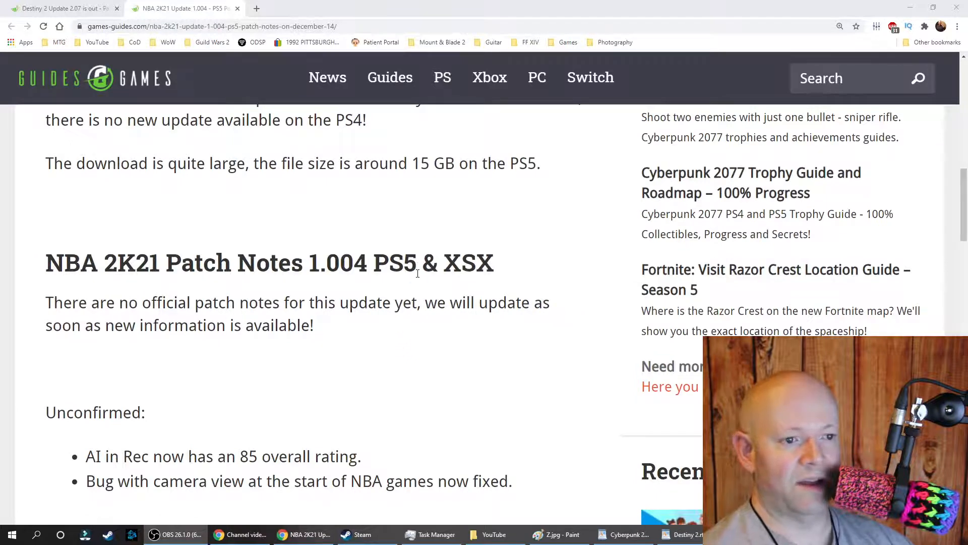
{"action": "scroll", "scroll_direction": "up", "scroll_amount": 3}
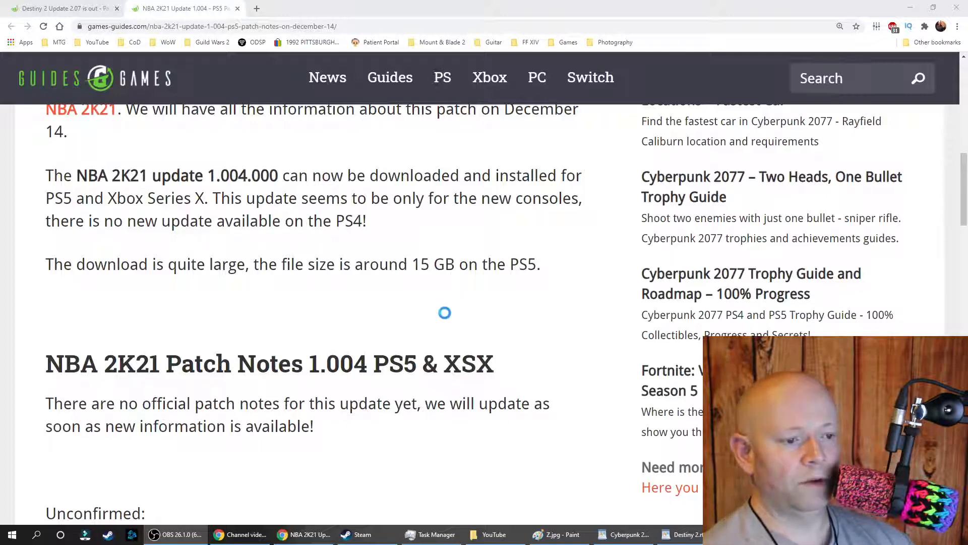
{"action": "scroll", "scroll_direction": "down", "scroll_amount": 3}
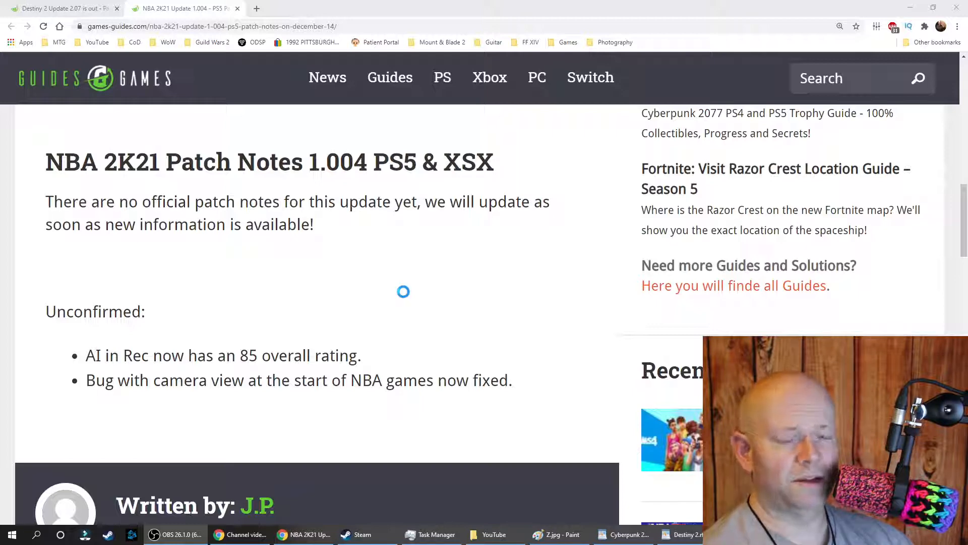
{"action": "scroll", "scroll_direction": "up", "scroll_amount": 3}
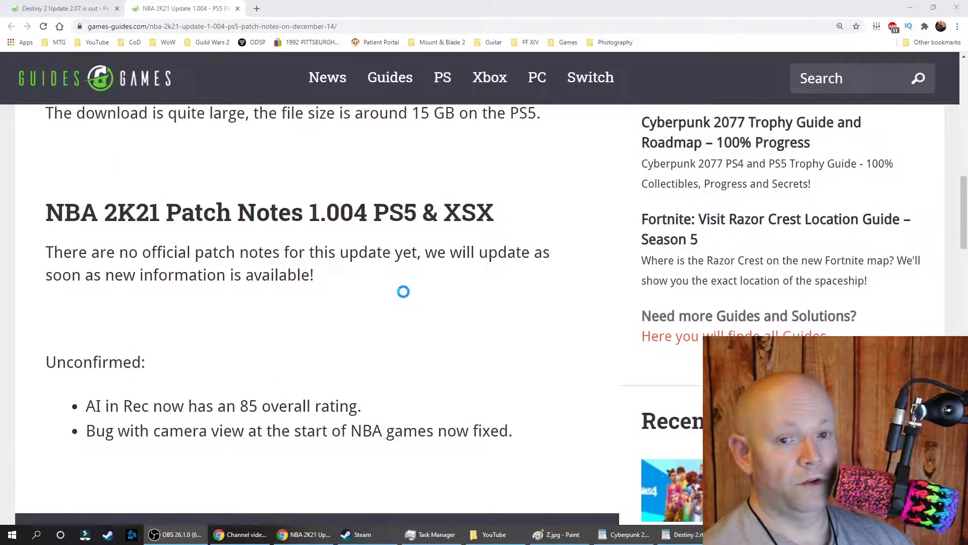
{"action": "scroll", "scroll_direction": "up", "scroll_amount": 3}
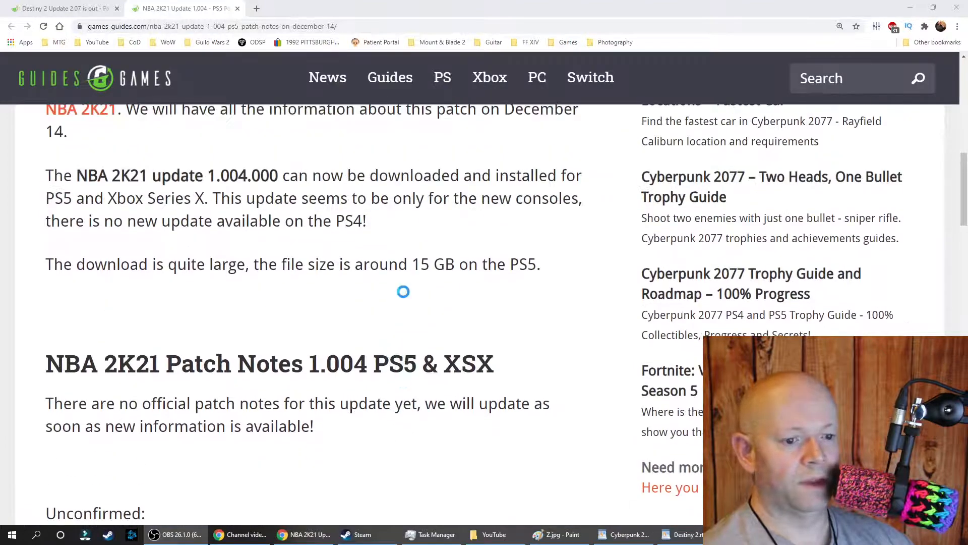
{"action": "scroll", "scroll_direction": "up", "scroll_amount": 3}
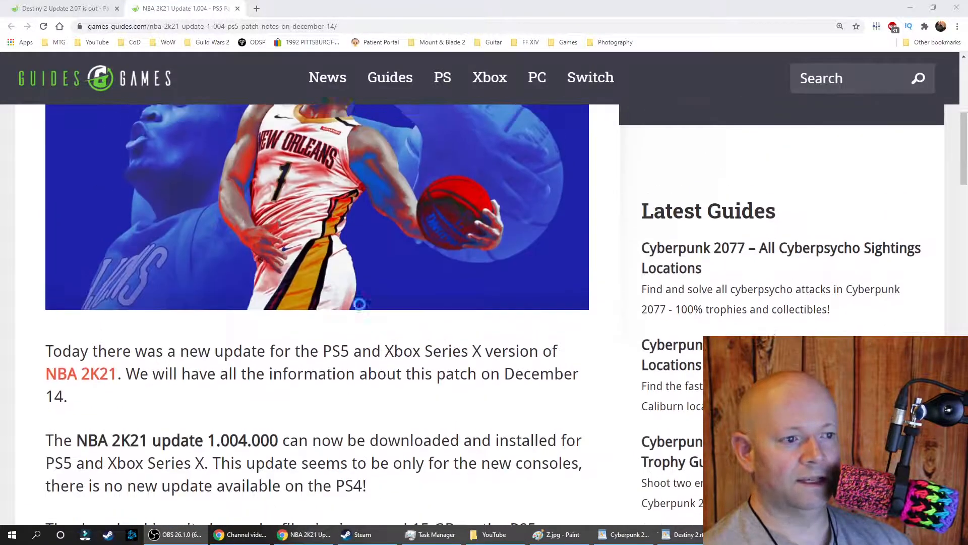
{"action": "scroll", "scroll_direction": "up", "scroll_amount": 3}
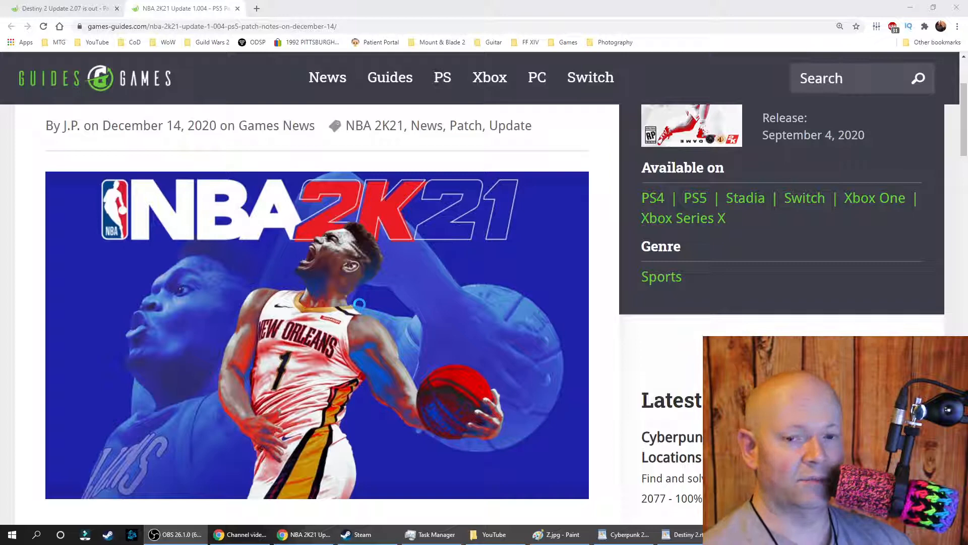